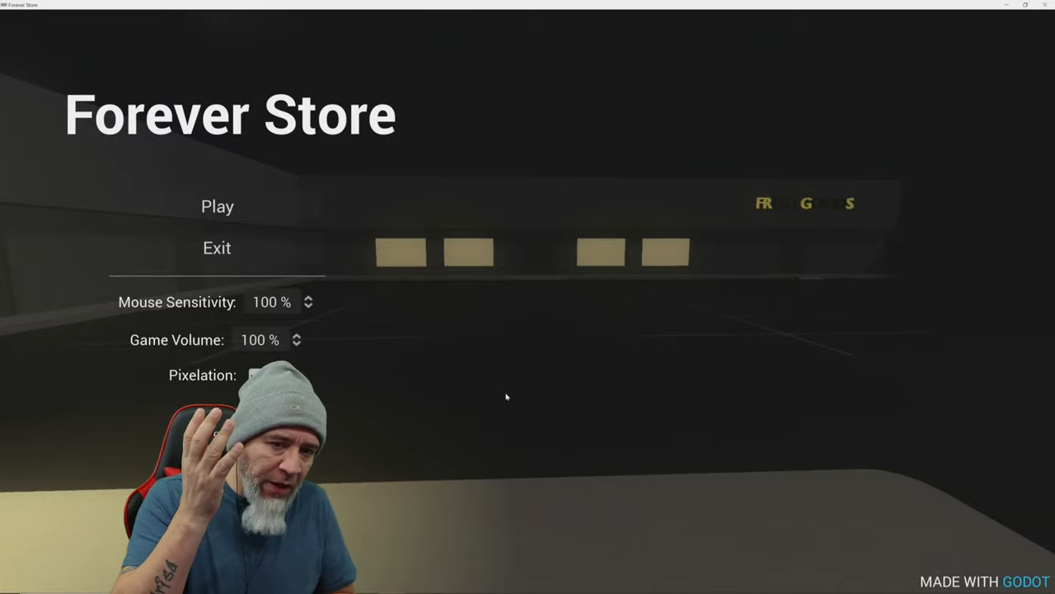
pyautogui.click(255, 374)
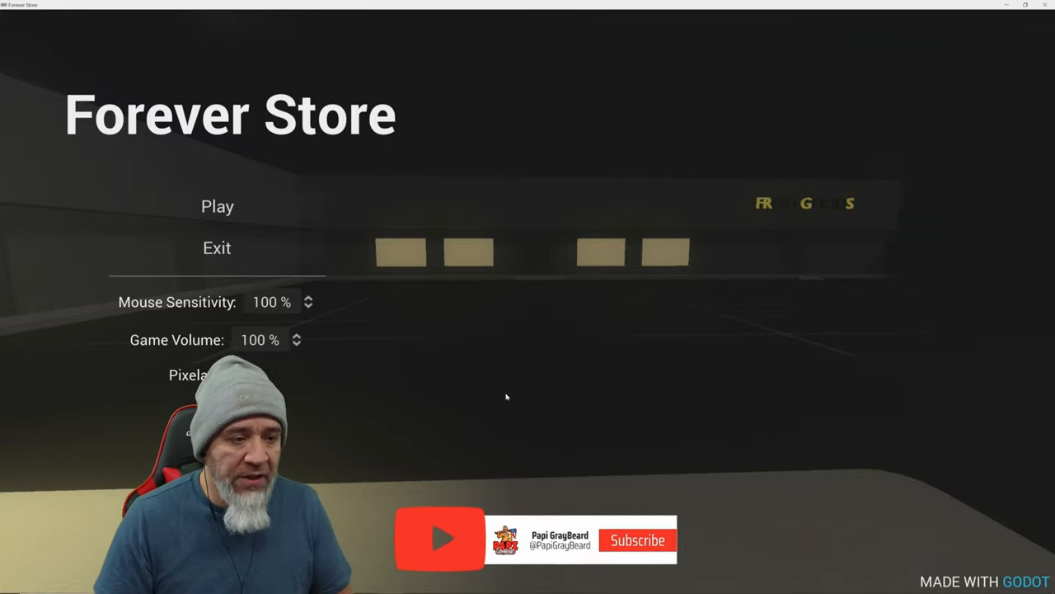
pyautogui.click(636, 539)
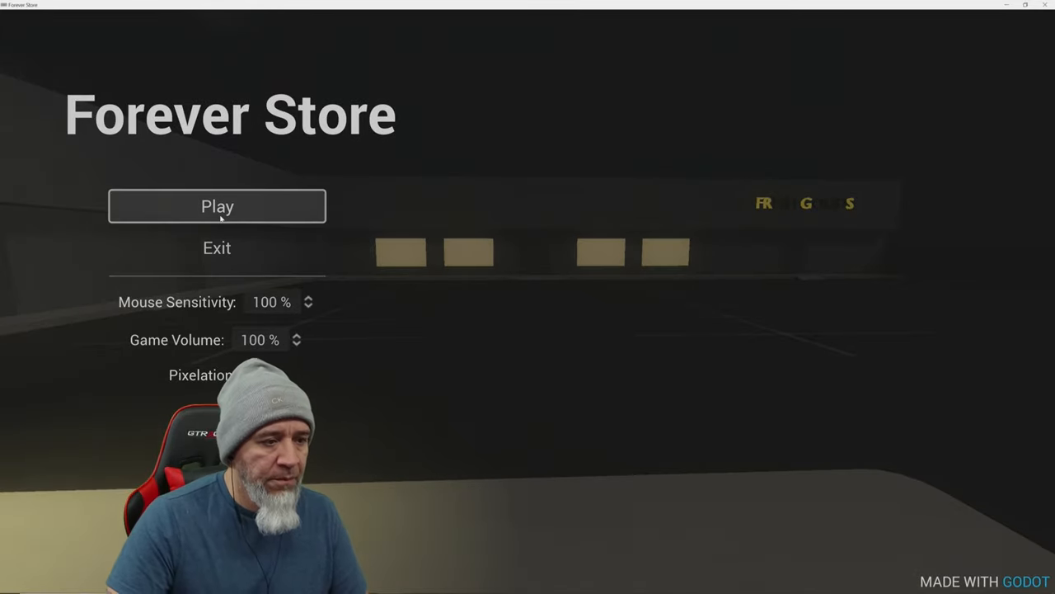
pyautogui.click(217, 206)
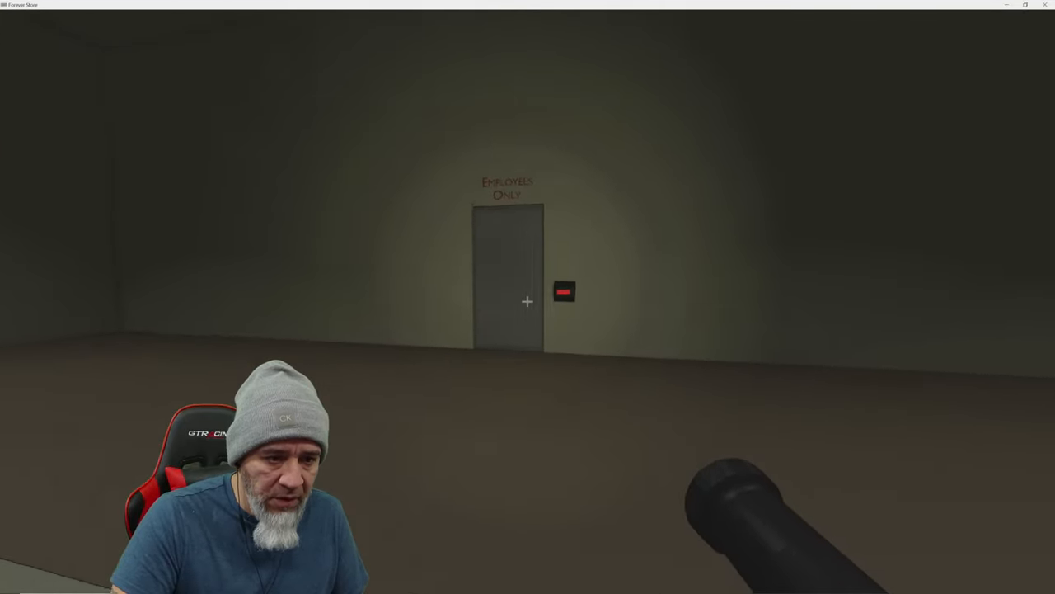
pyautogui.click(564, 290)
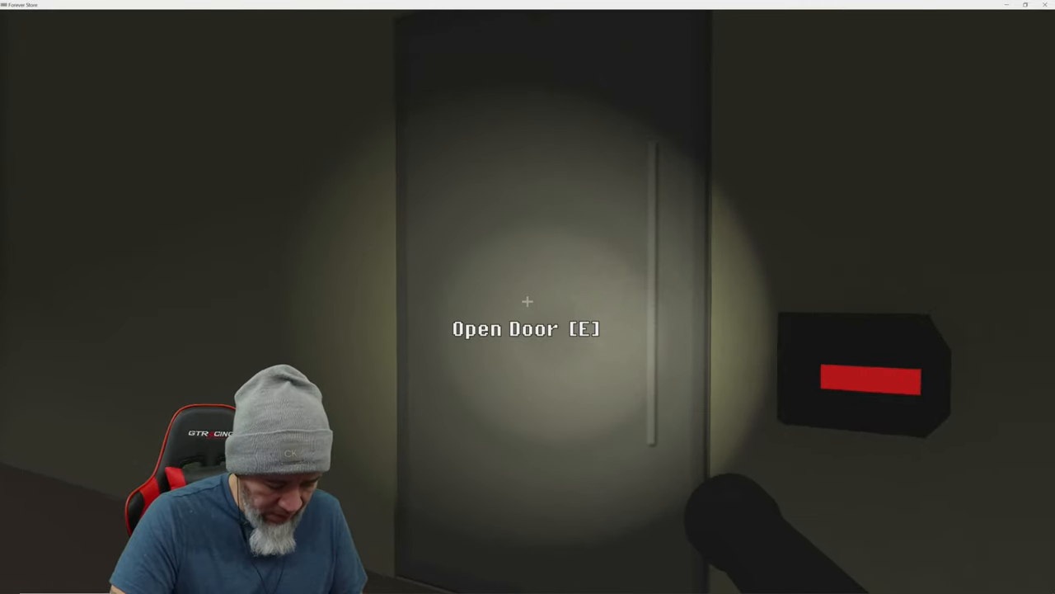
pyautogui.press('e')
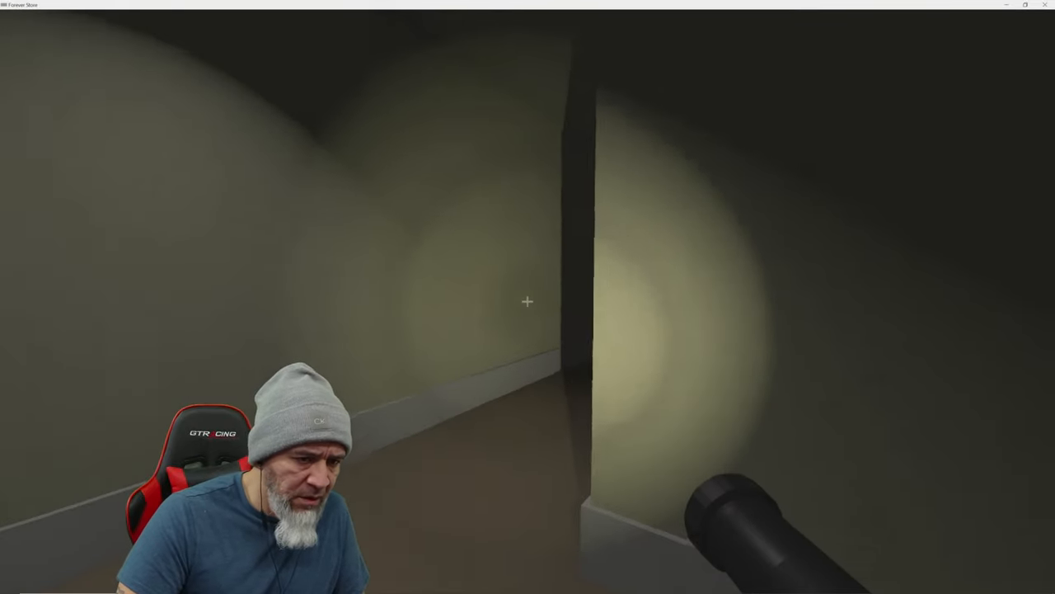
pyautogui.press('w')
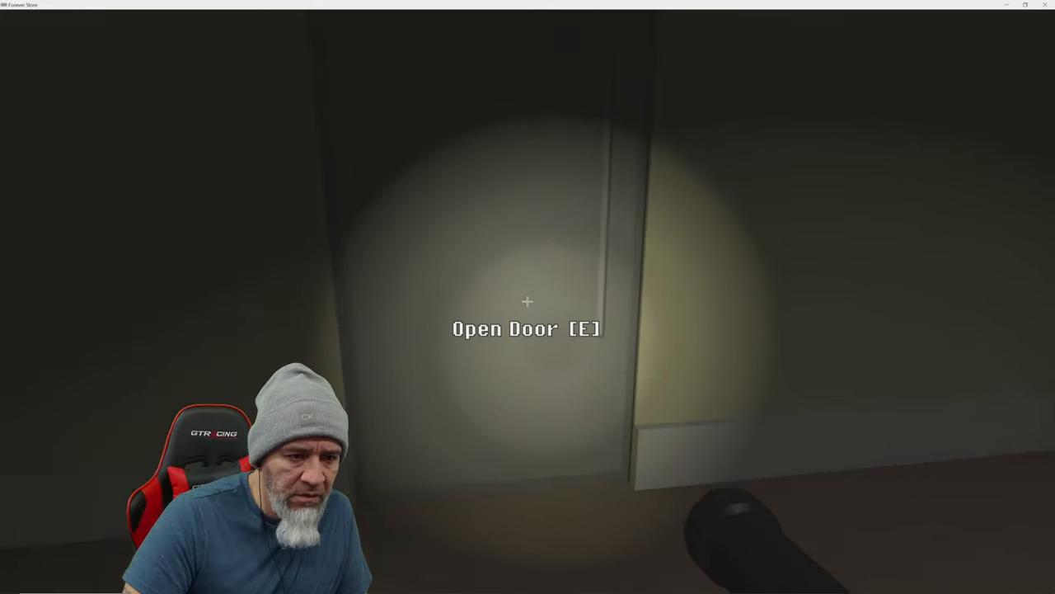
pyautogui.press('e')
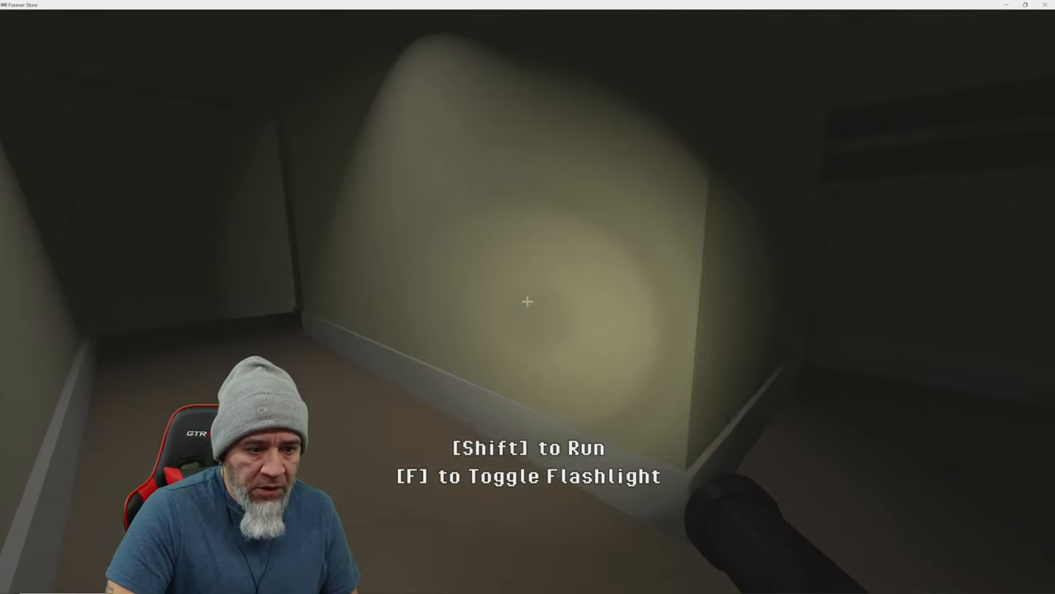
pyautogui.press('w')
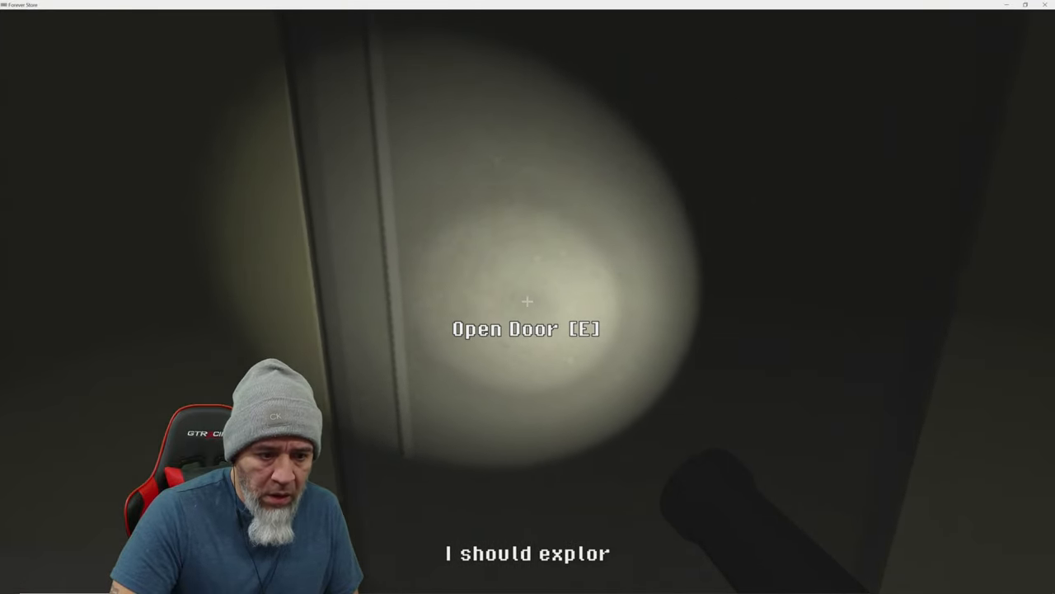
pyautogui.press('e')
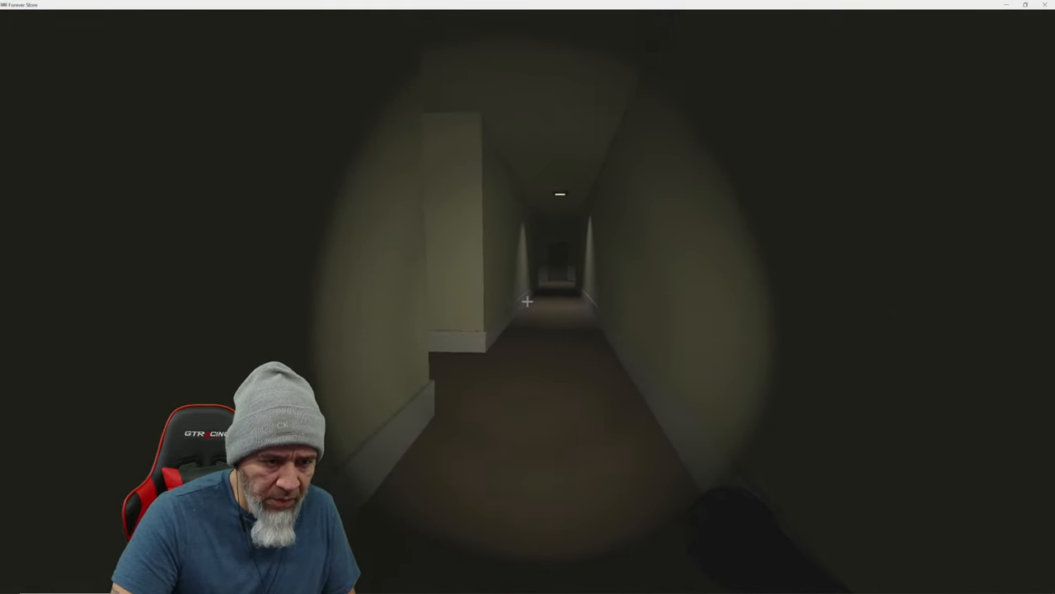
pyautogui.press('w')
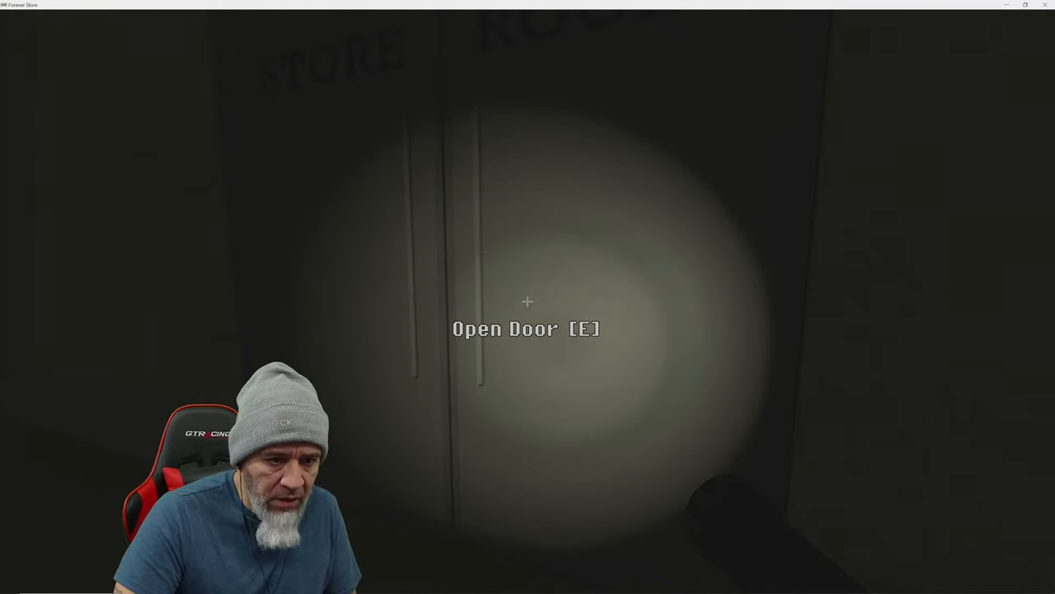
pyautogui.press('e')
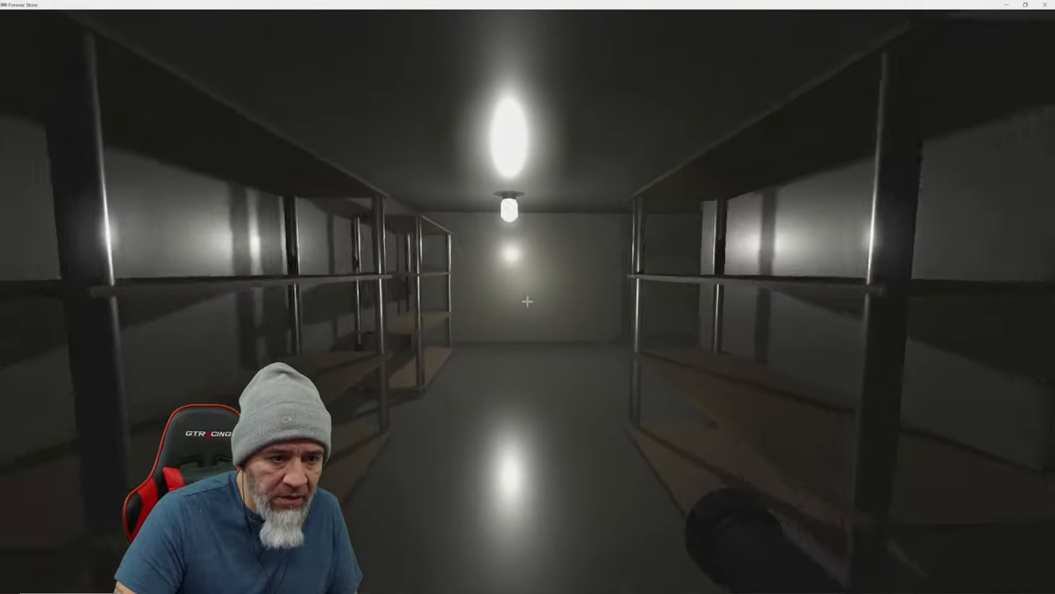
pyautogui.moveTo(527, 297)
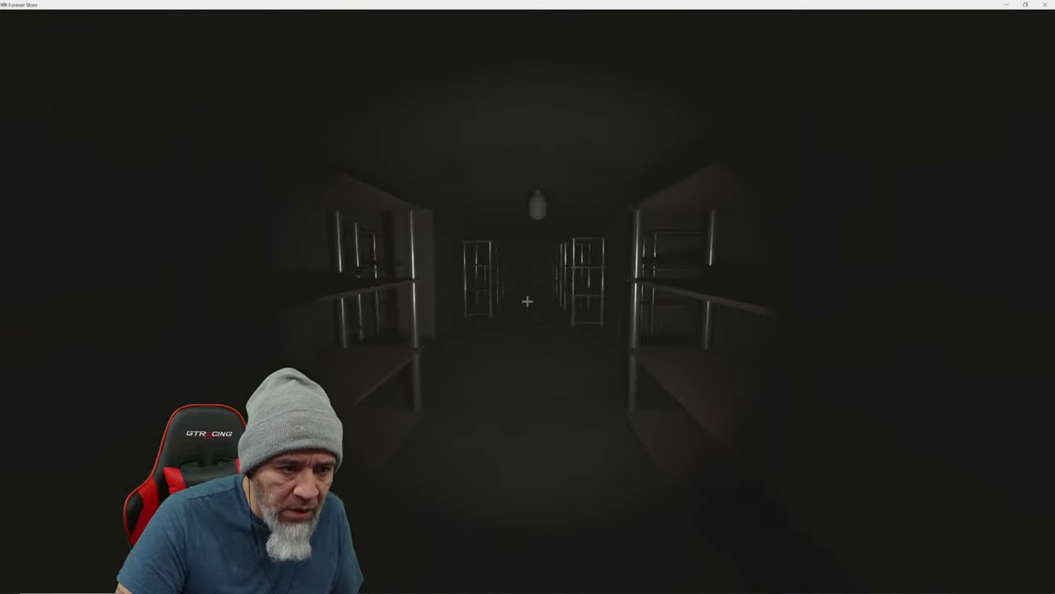
pyautogui.press('w')
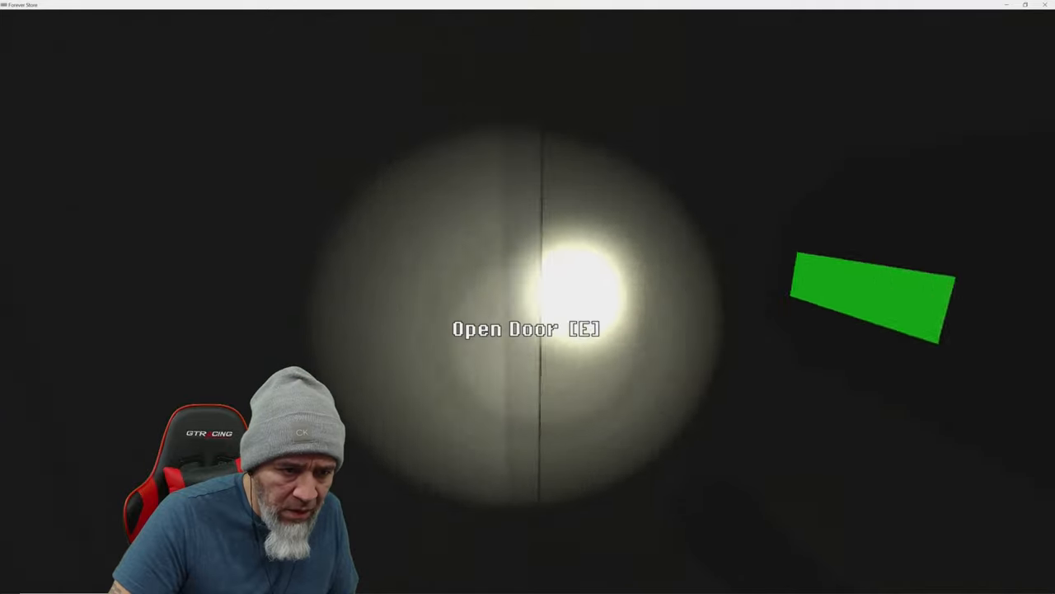
pyautogui.press('e')
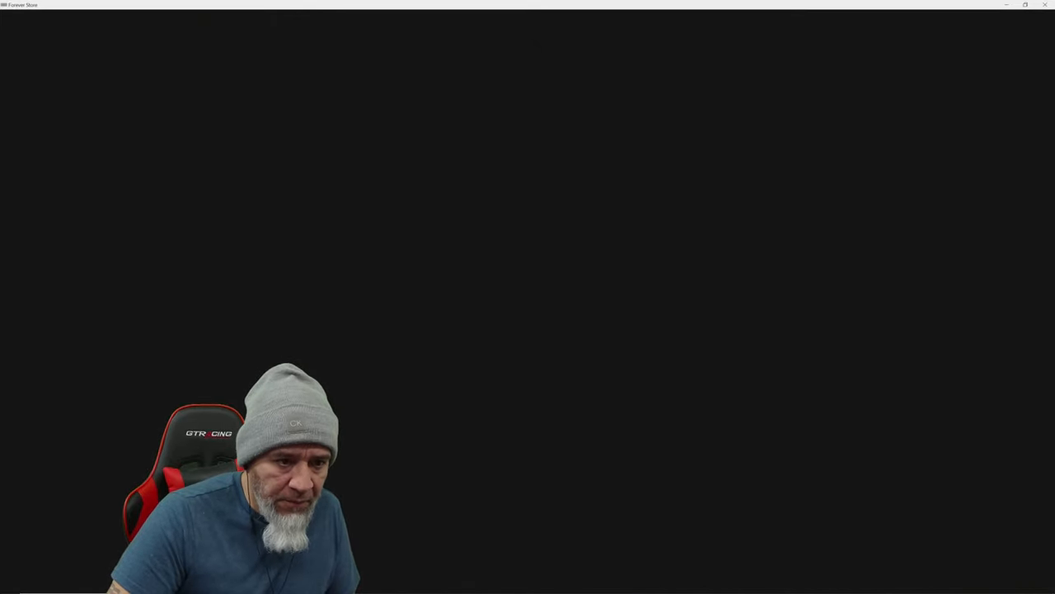